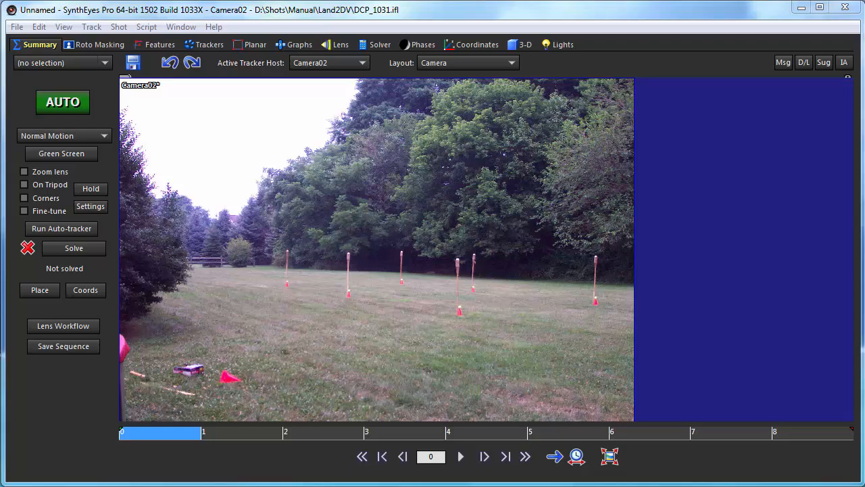
Make Camera01 (land2dv.avi) the active tracker host instead of Camera02.
{"action": "left_click", "coordinate": [484, 456]}
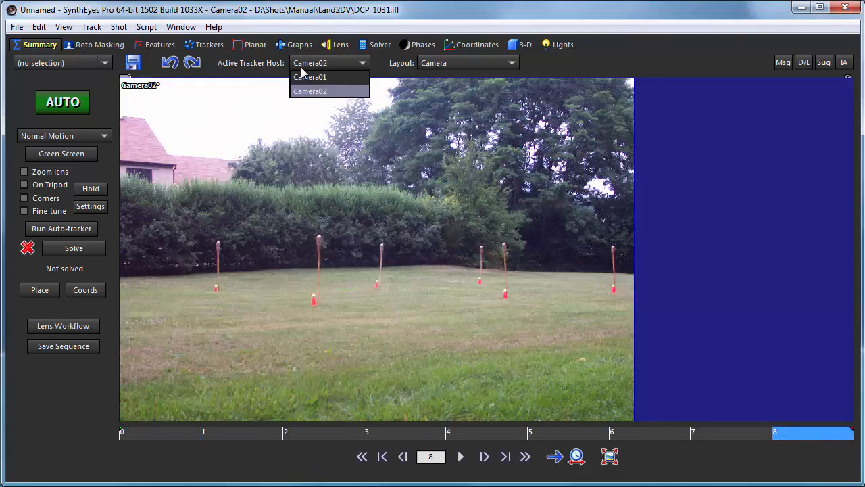
{"action": "left_click", "coordinate": [309, 77]}
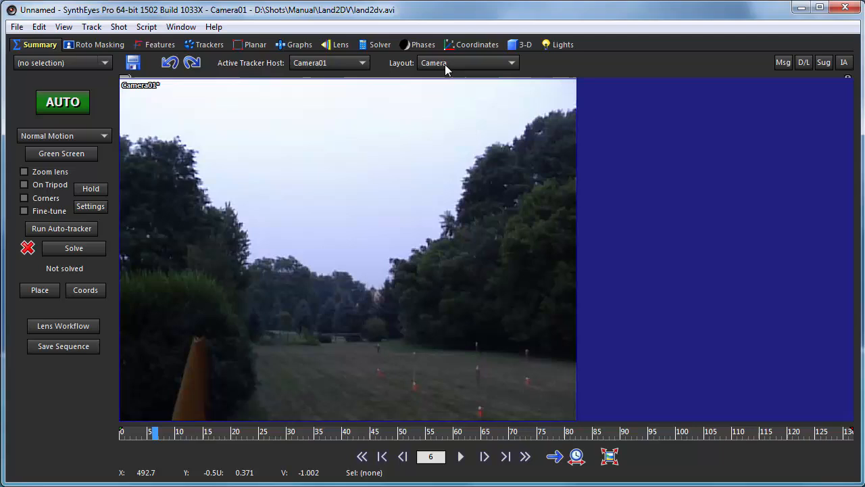
Switch to the Stereo SbS layout and show Camera02 in the right view beside Camera01.
{"action": "left_click", "coordinate": [467, 62]}
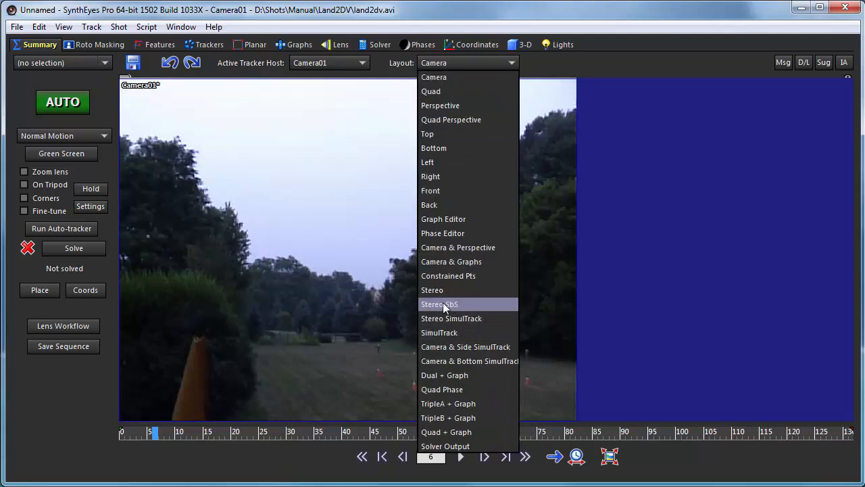
{"action": "left_click", "coordinate": [440, 303]}
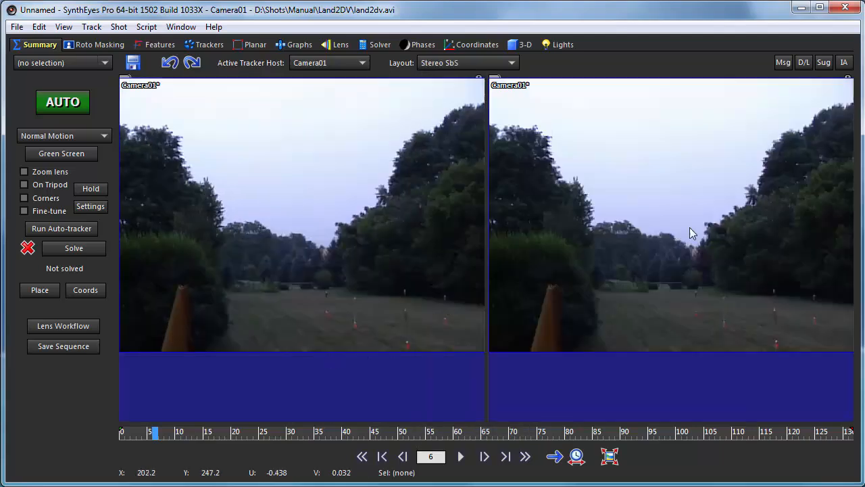
{"action": "right_click", "coordinate": [692, 233]}
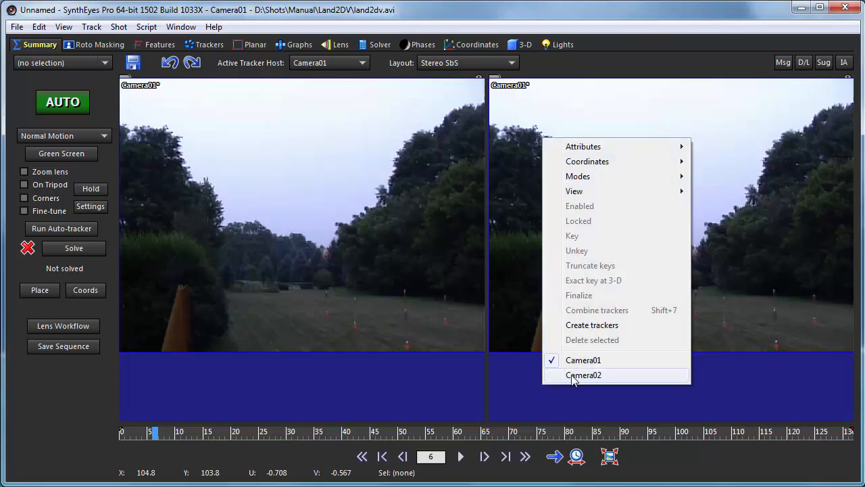
{"action": "left_click", "coordinate": [584, 375]}
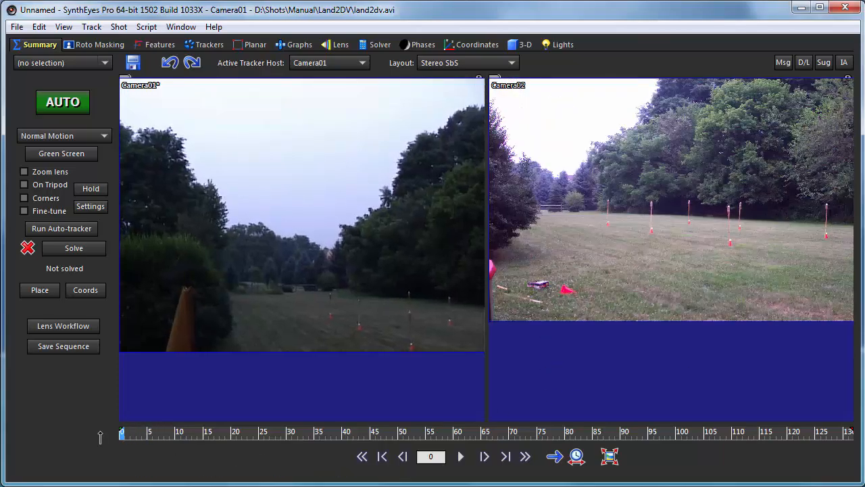
Scrub the timeline to around frames 25, 74 and back to 70, past Camera02's end.
{"action": "left_click", "coordinate": [500, 431]}
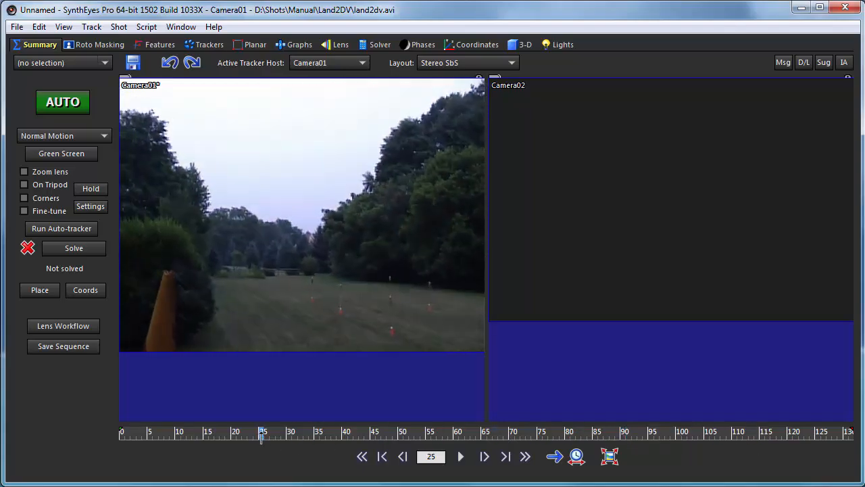
{"action": "left_click", "coordinate": [534, 433]}
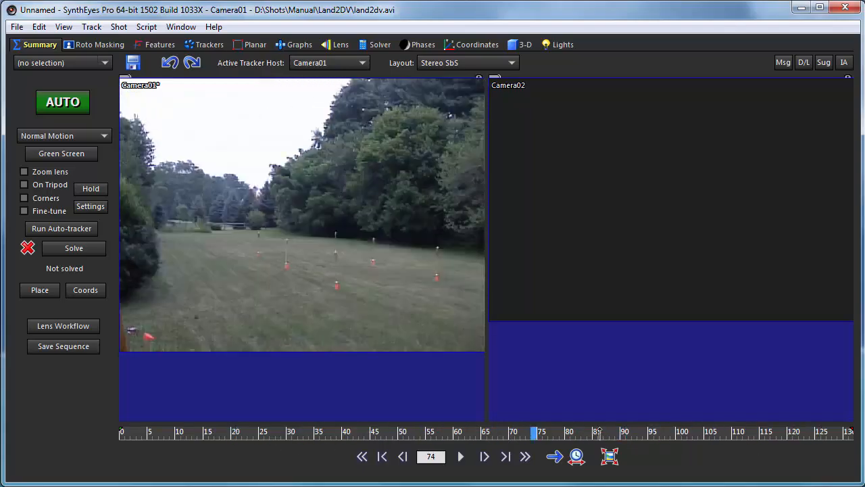
{"action": "left_click", "coordinate": [189, 433]}
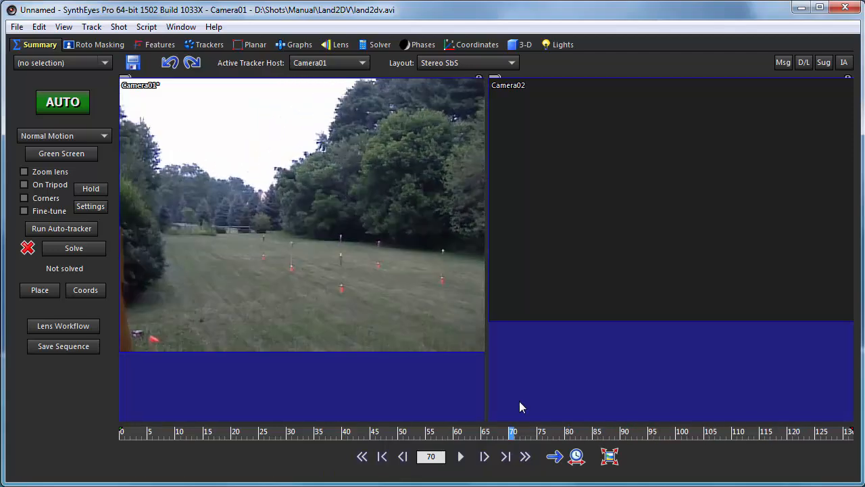
{"action": "mouse_move", "coordinate": [587, 250]}
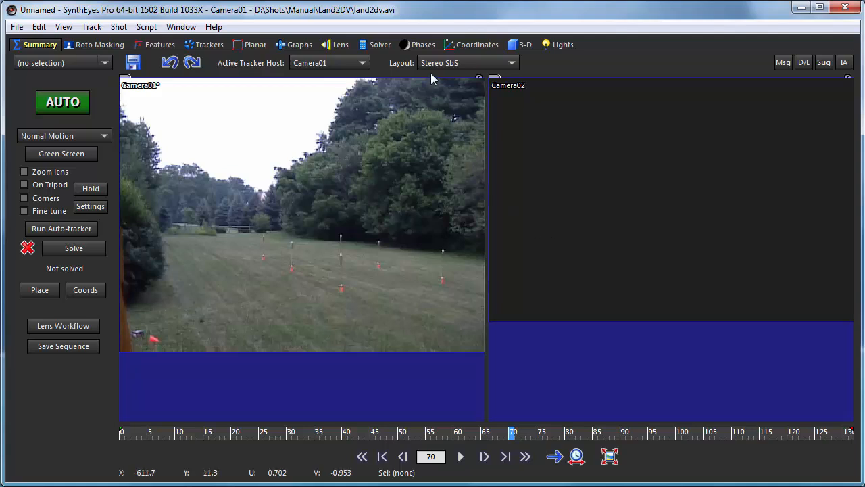
Switch to the Camera & Perspective layout and make Camera02 the active tracker host.
{"action": "left_click", "coordinate": [466, 62]}
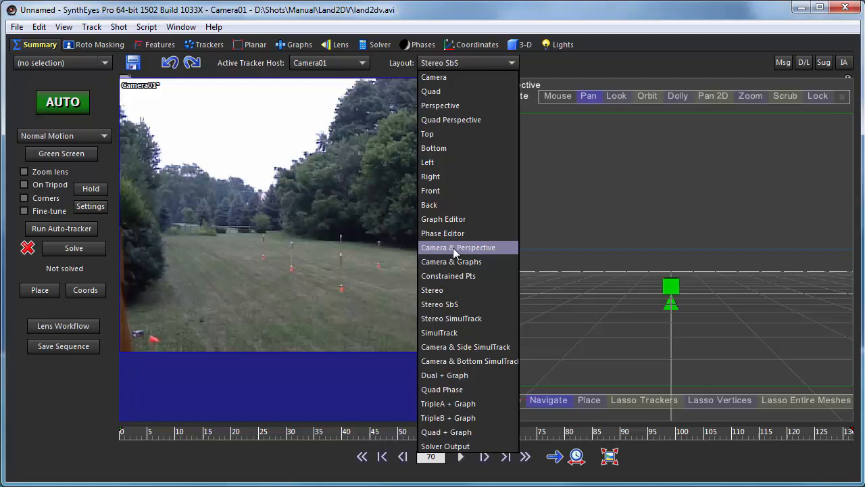
{"action": "left_click", "coordinate": [458, 247]}
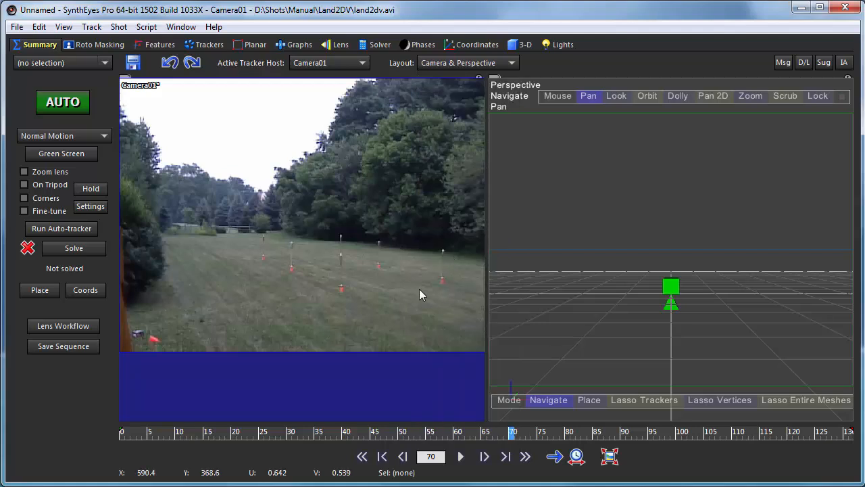
{"action": "mouse_move", "coordinate": [423, 286]}
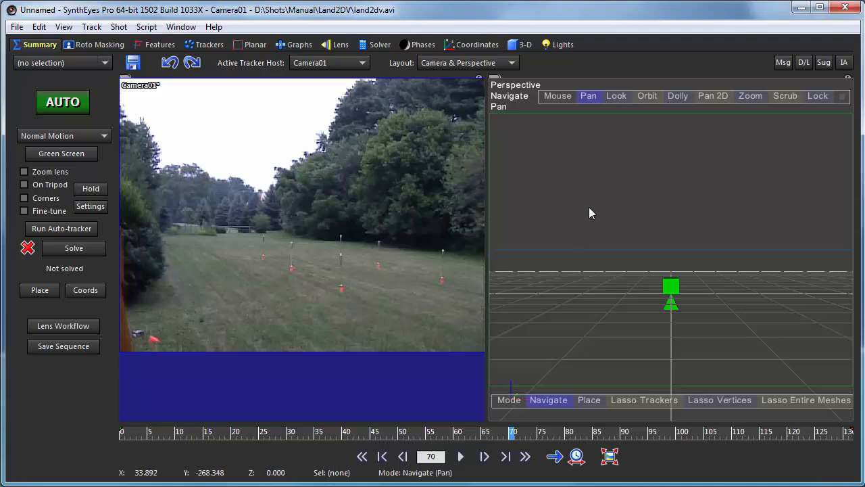
{"action": "mouse_move", "coordinate": [588, 169]}
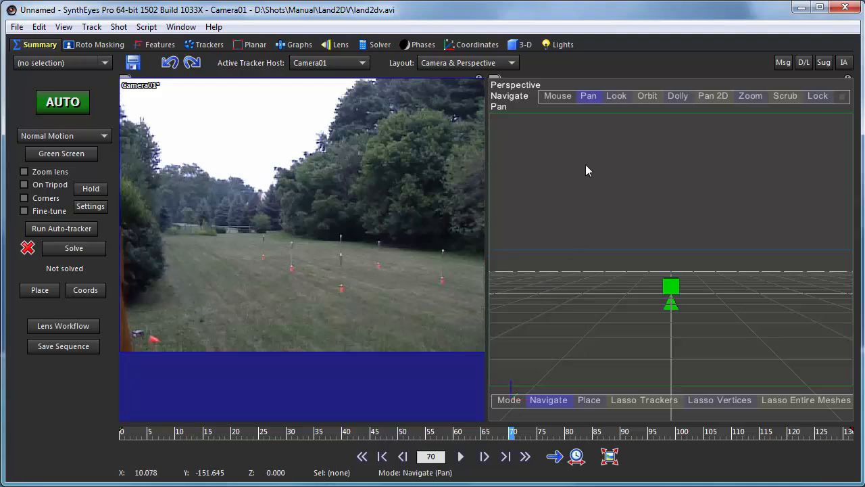
{"action": "left_click", "coordinate": [329, 62]}
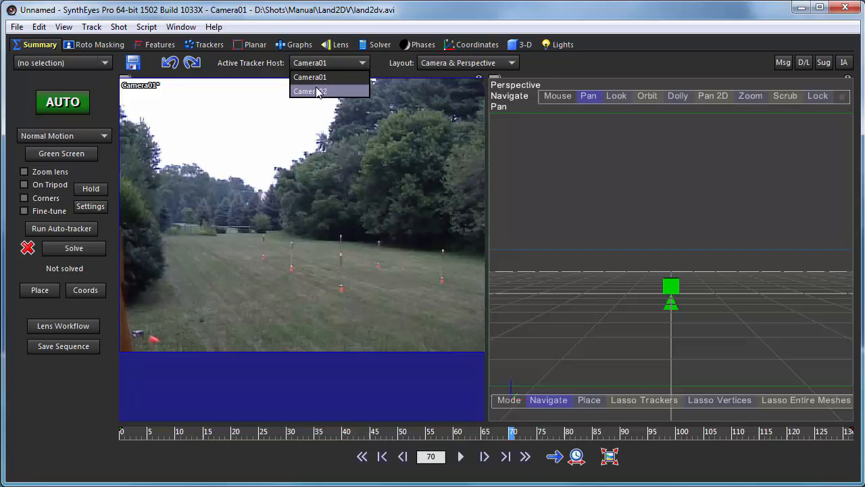
{"action": "left_click", "coordinate": [312, 91]}
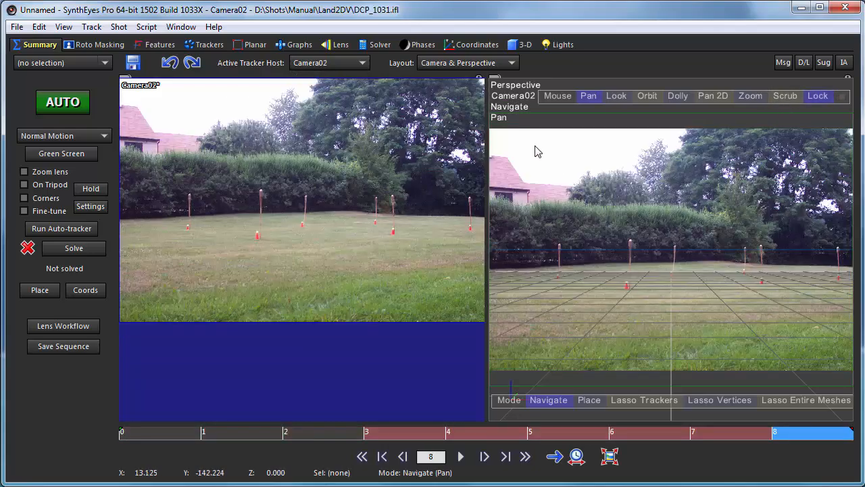
Freeze the perspective view on frame 8 and set it to Scrub Timebar mode.
{"action": "right_click", "coordinate": [536, 150]}
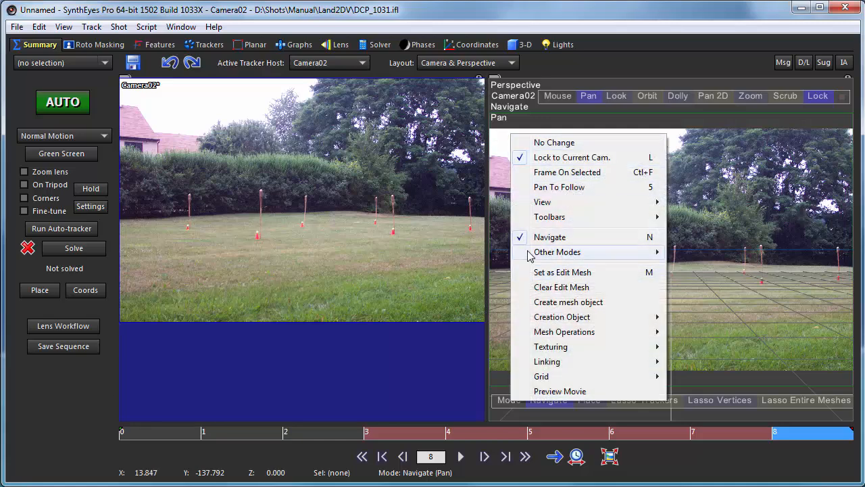
{"action": "mouse_move", "coordinate": [542, 202]}
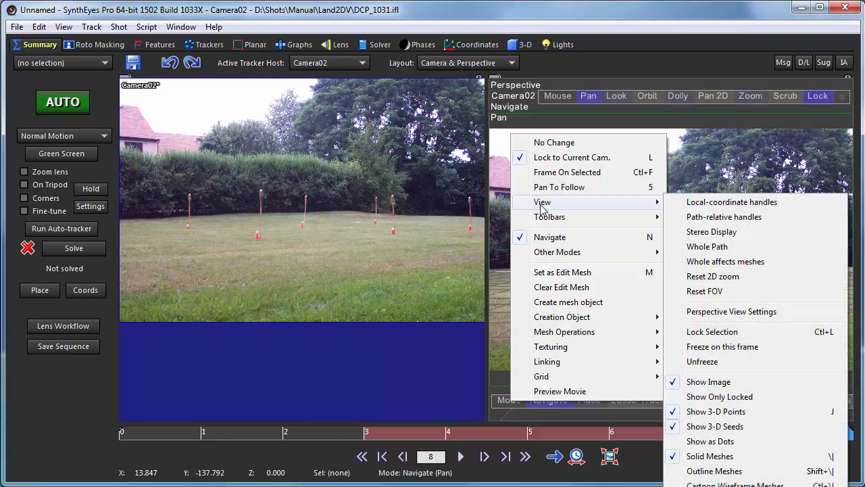
{"action": "left_click", "coordinate": [722, 346]}
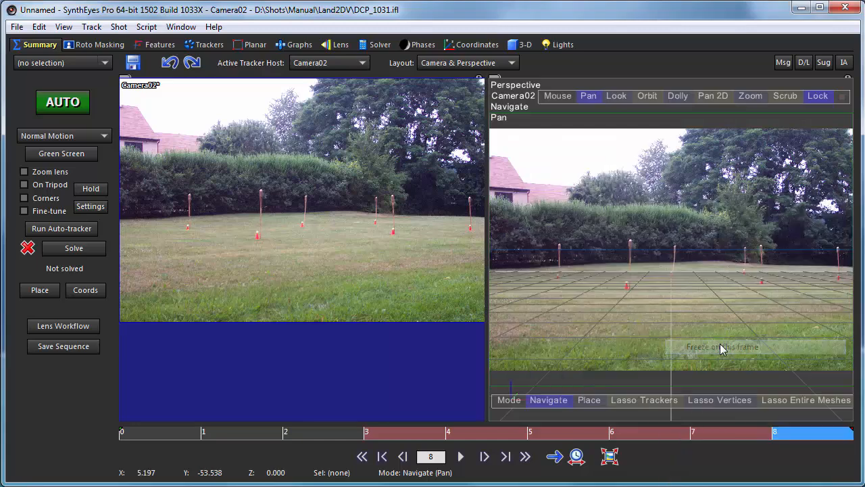
{"action": "left_click", "coordinate": [722, 346]}
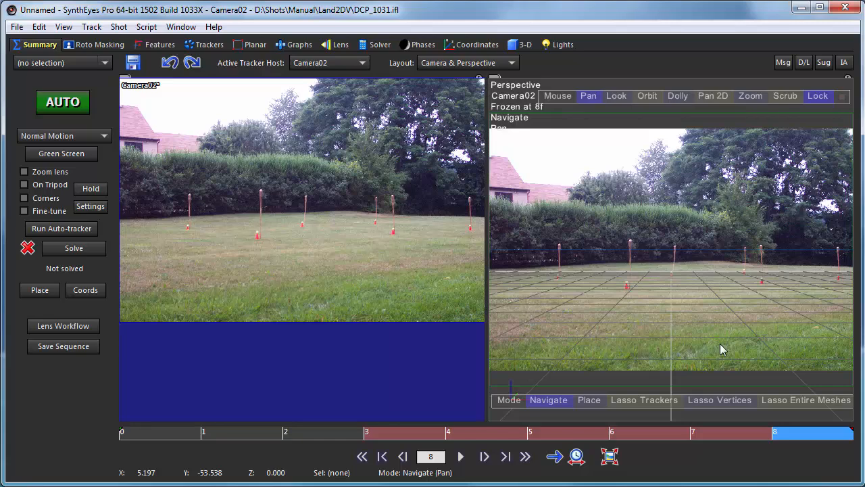
{"action": "mouse_move", "coordinate": [683, 214]}
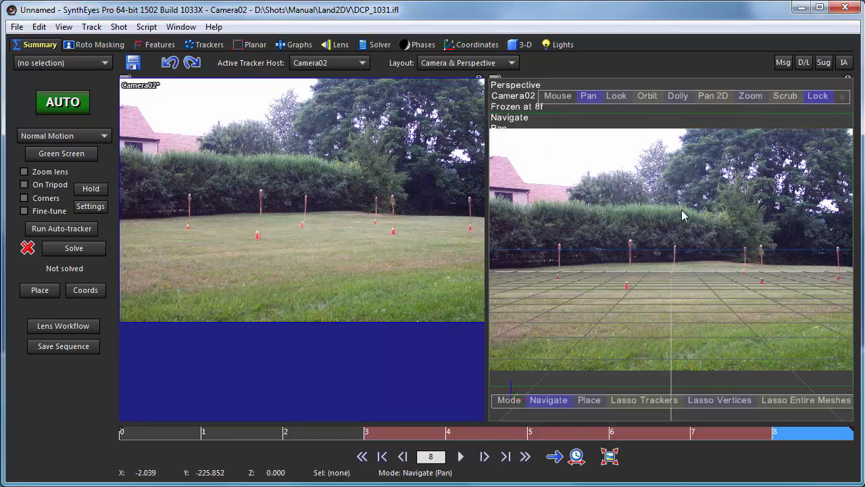
{"action": "right_click", "coordinate": [683, 216]}
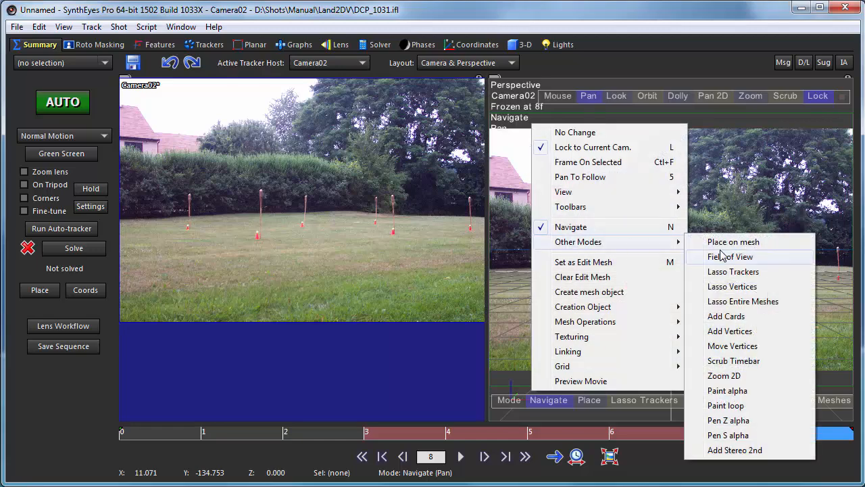
{"action": "mouse_move", "coordinate": [726, 361]}
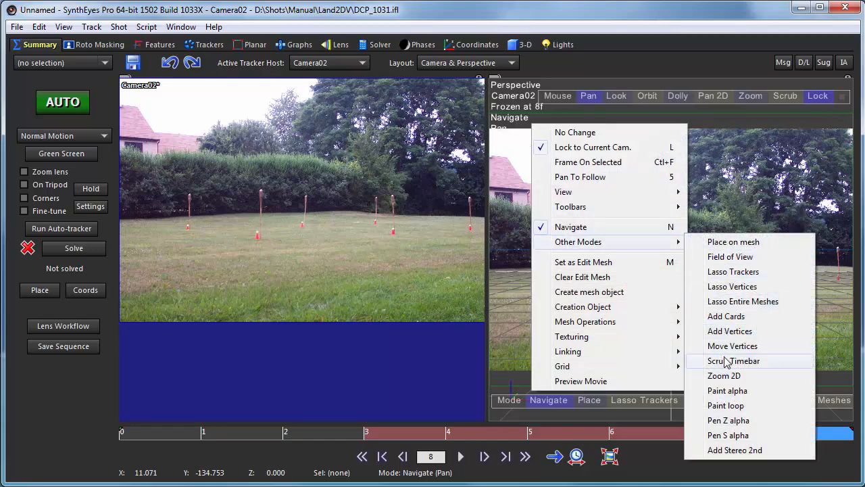
{"action": "left_click", "coordinate": [733, 360]}
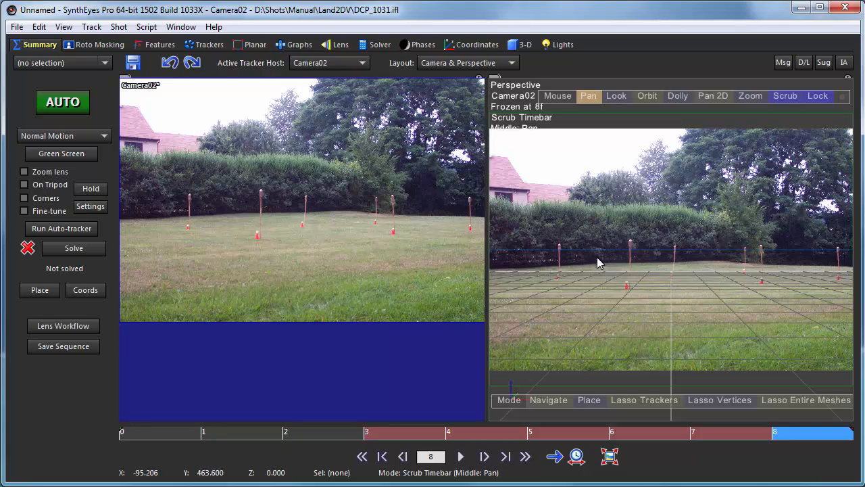
{"action": "mouse_move", "coordinate": [551, 269]}
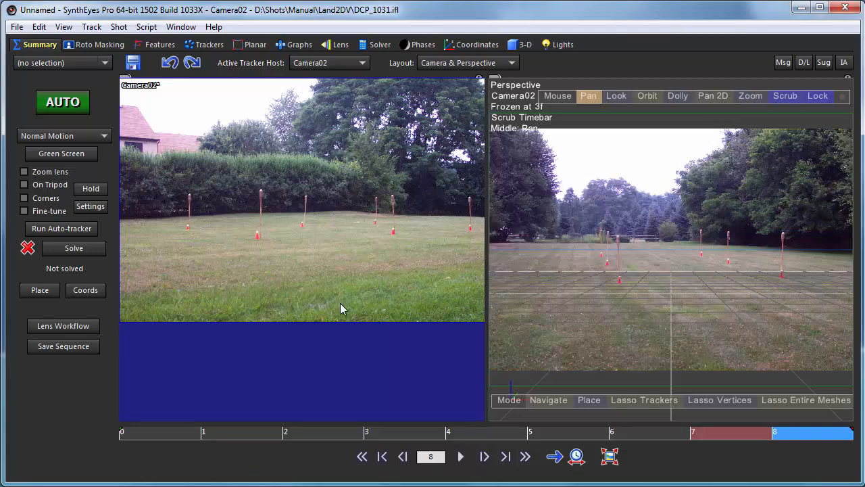
{"action": "mouse_move", "coordinate": [214, 82]}
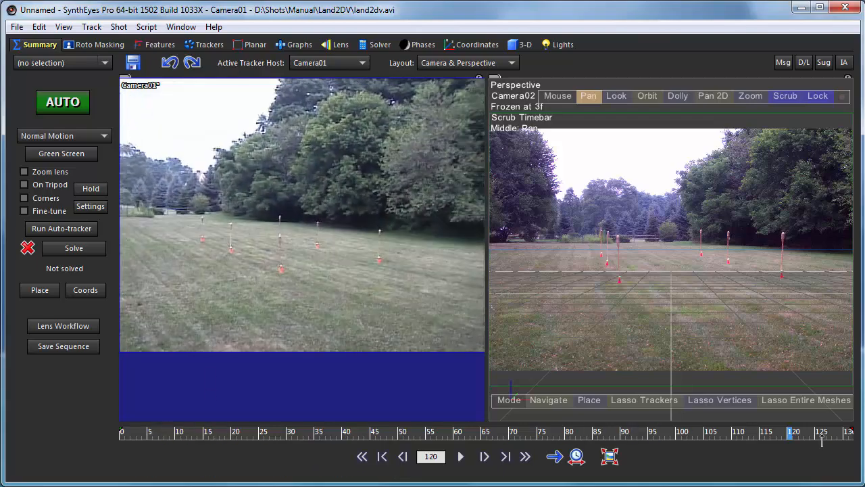
Jump the Camera01 shot to about frame 9 in the timebar.
{"action": "left_click", "coordinate": [513, 435]}
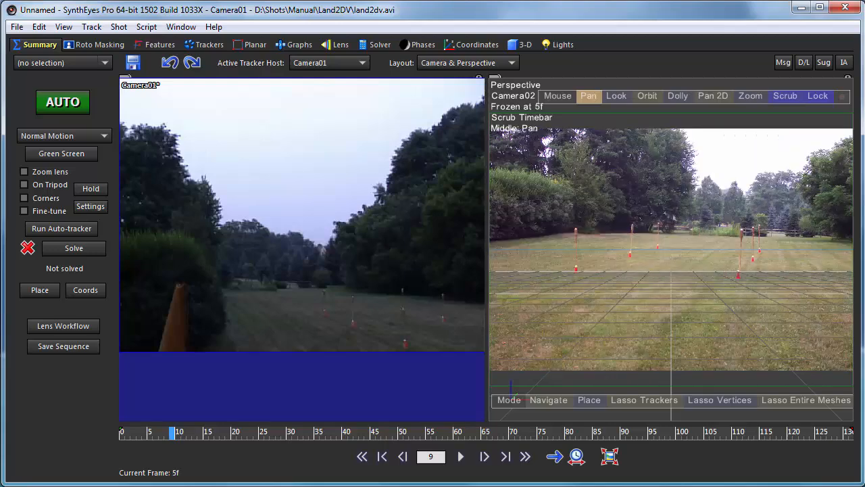
{"action": "mouse_move", "coordinate": [546, 288]}
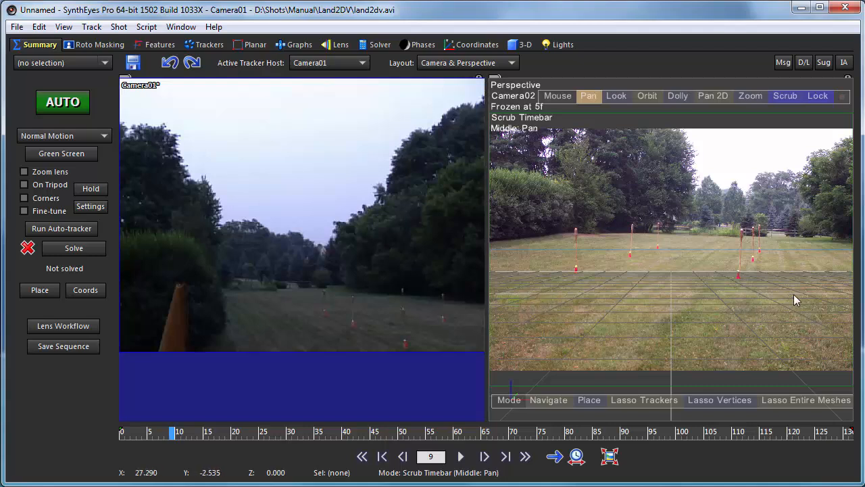
{"action": "mouse_move", "coordinate": [591, 311]}
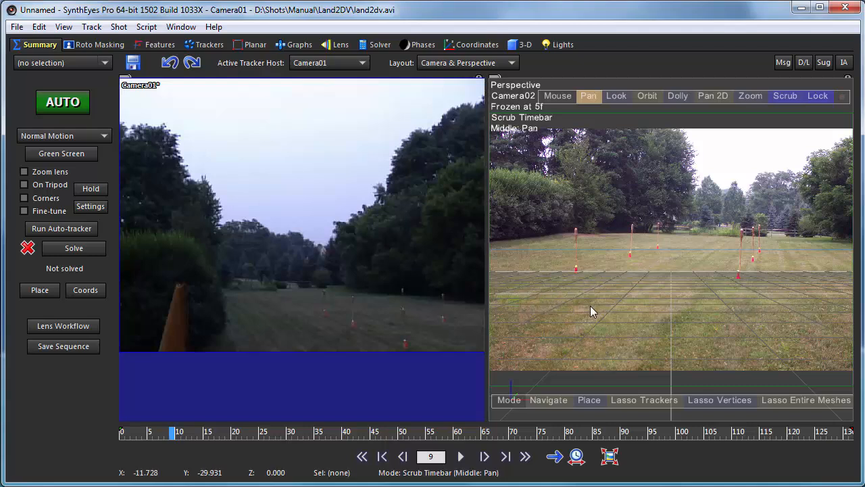
{"action": "mouse_move", "coordinate": [324, 297]}
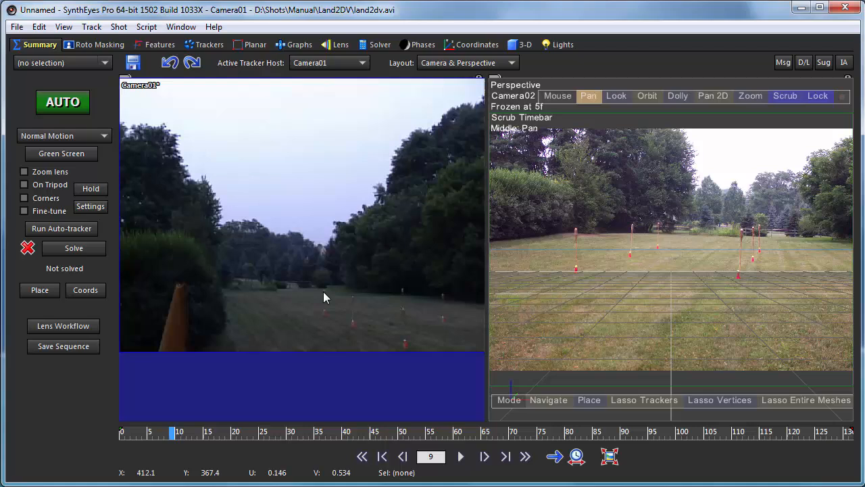
{"action": "mouse_move", "coordinate": [584, 236]}
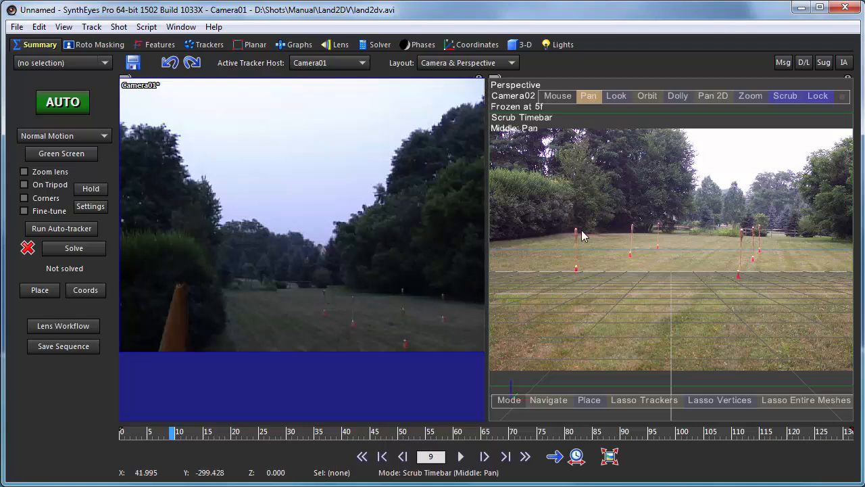
{"action": "mouse_move", "coordinate": [375, 316]}
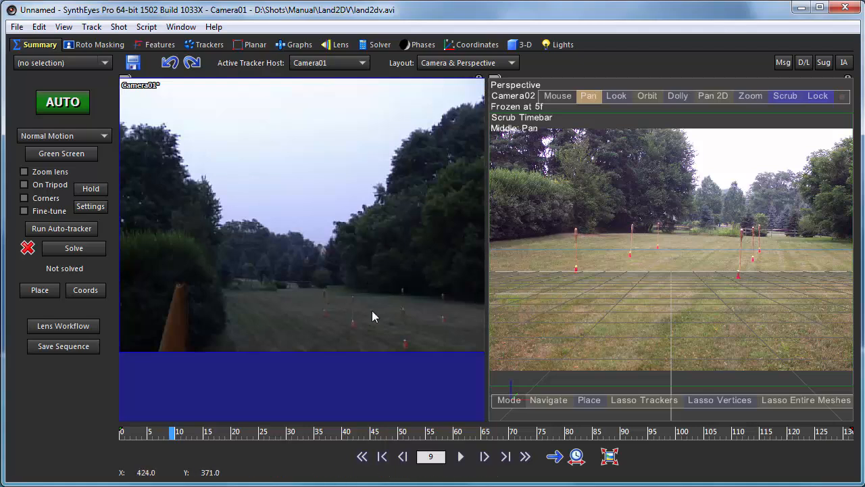
{"action": "mouse_move", "coordinate": [622, 271]}
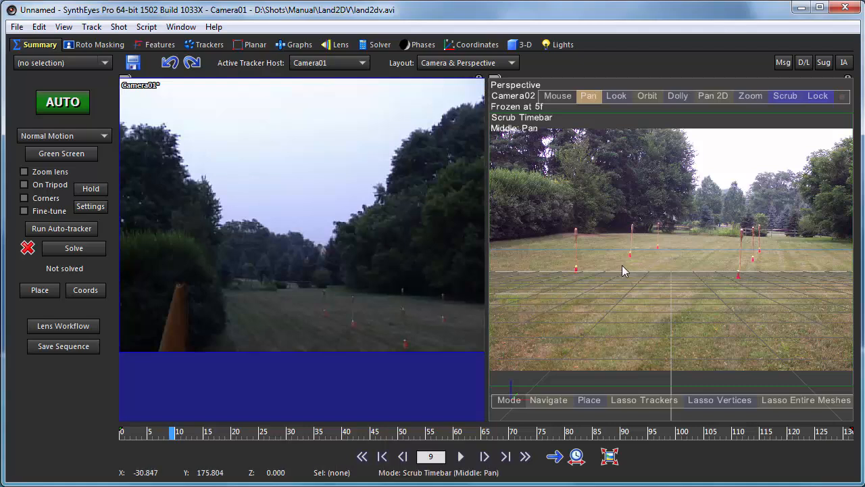
{"action": "mouse_move", "coordinate": [571, 233]}
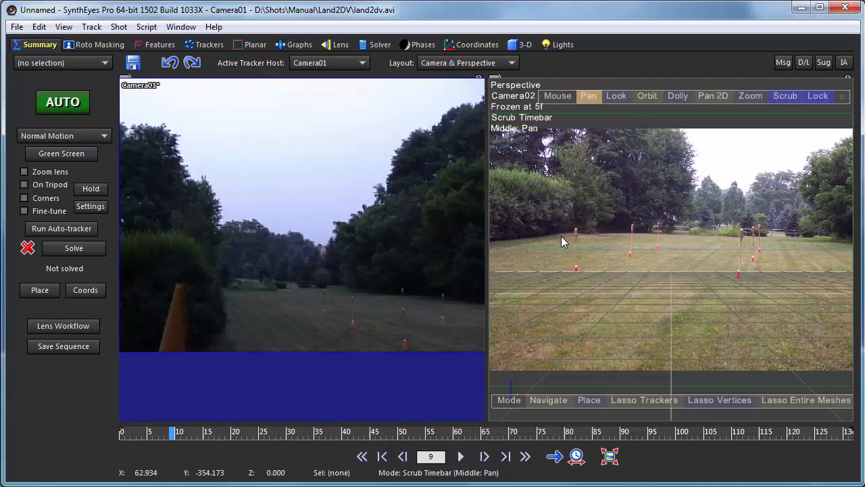
{"action": "mouse_move", "coordinate": [337, 272]}
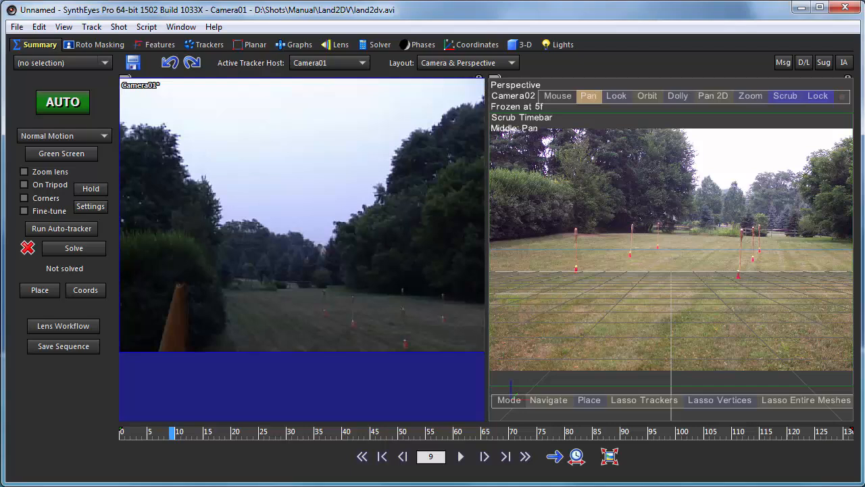
{"action": "mouse_move", "coordinate": [454, 284]}
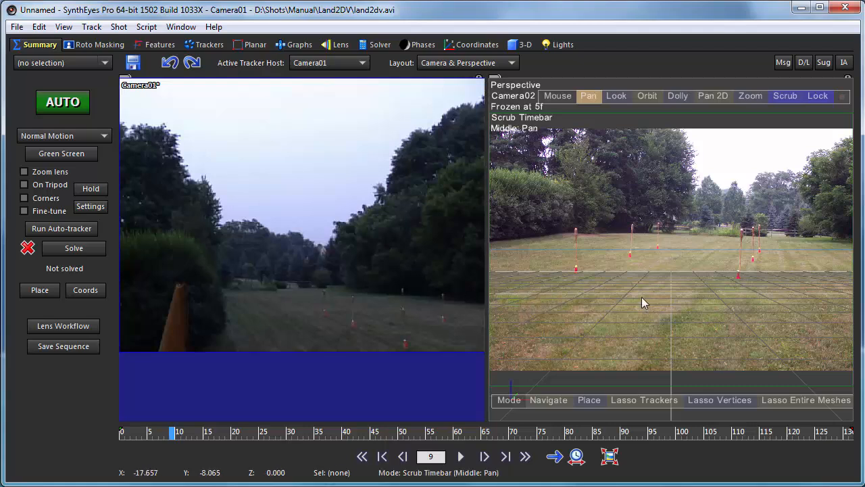
{"action": "mouse_move", "coordinate": [640, 457]}
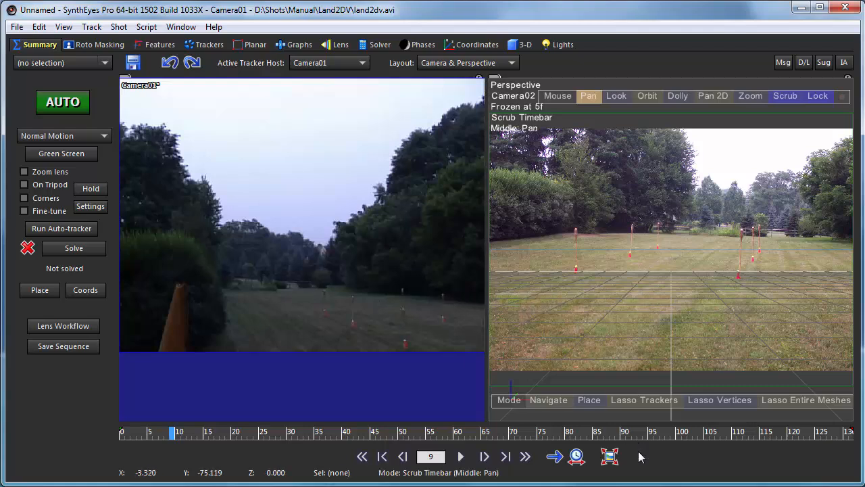